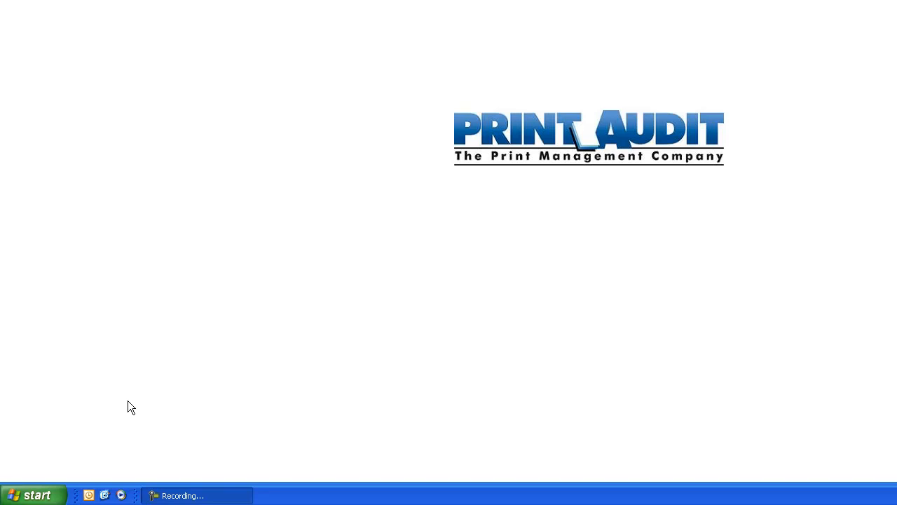
mouse_move(87, 429)
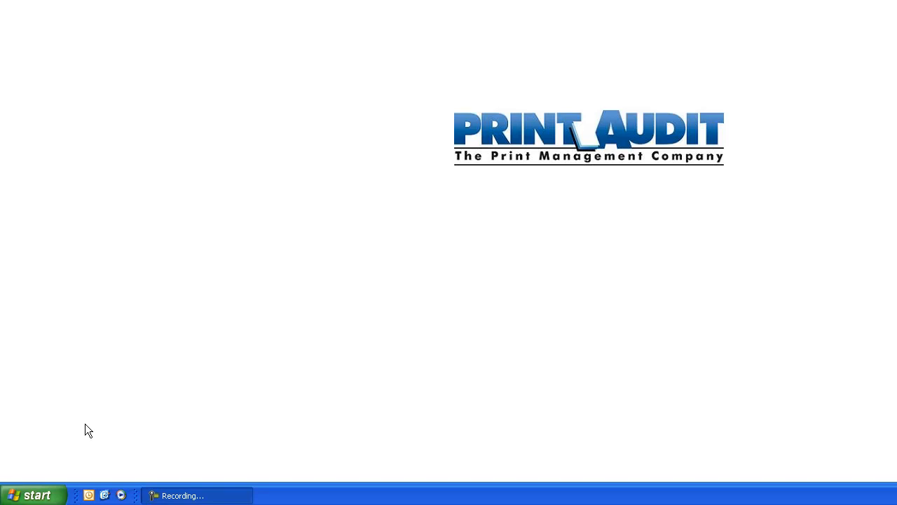
Launch Print Audit 6 Job Manager from the Start menu's Reporting folder
left_click(33, 494)
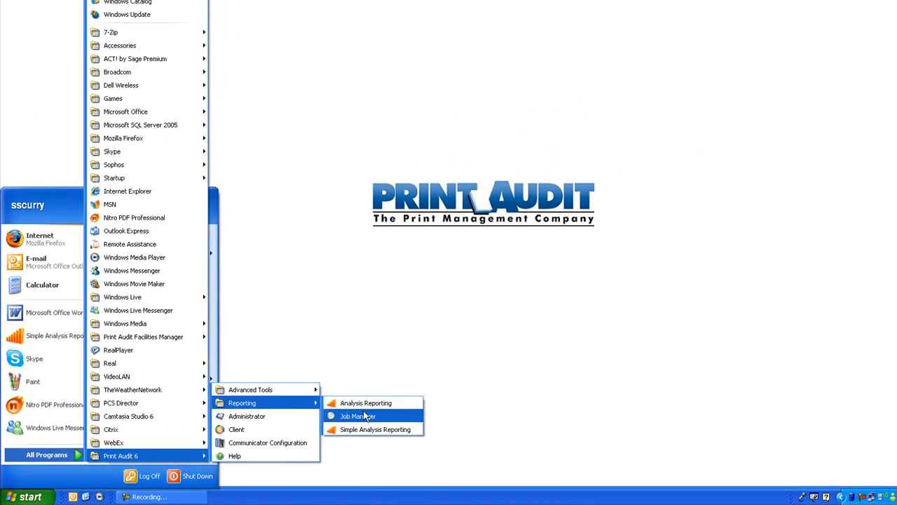
left_click(357, 416)
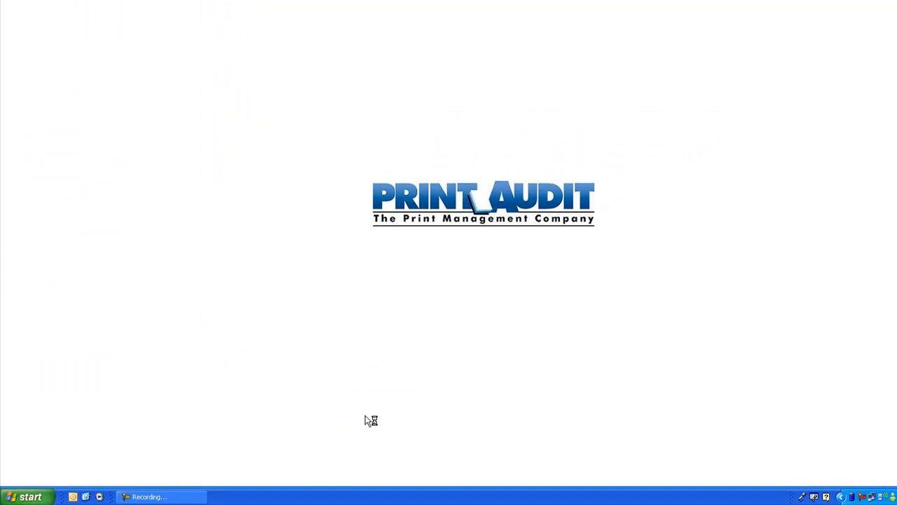
mouse_move(365, 415)
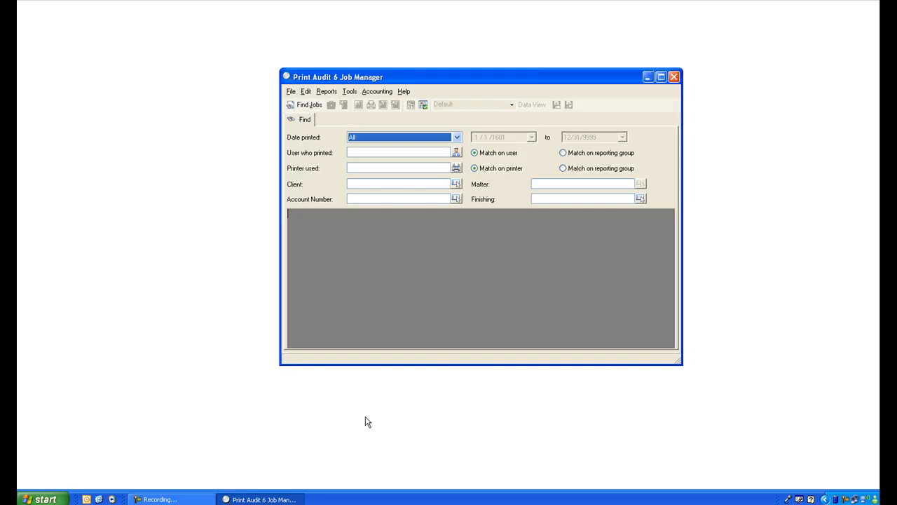
mouse_move(344, 257)
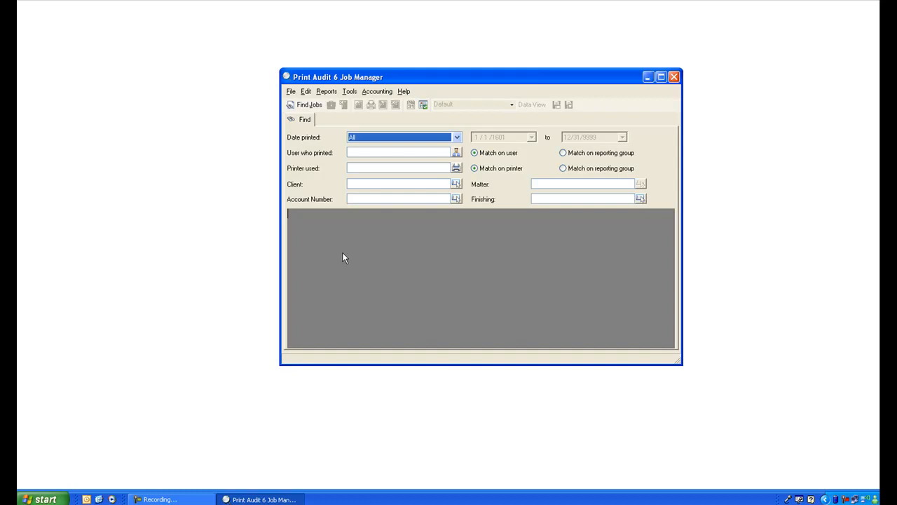
Run a Find Jobs search across all dates, listing 143 print jobs
left_click(457, 136)
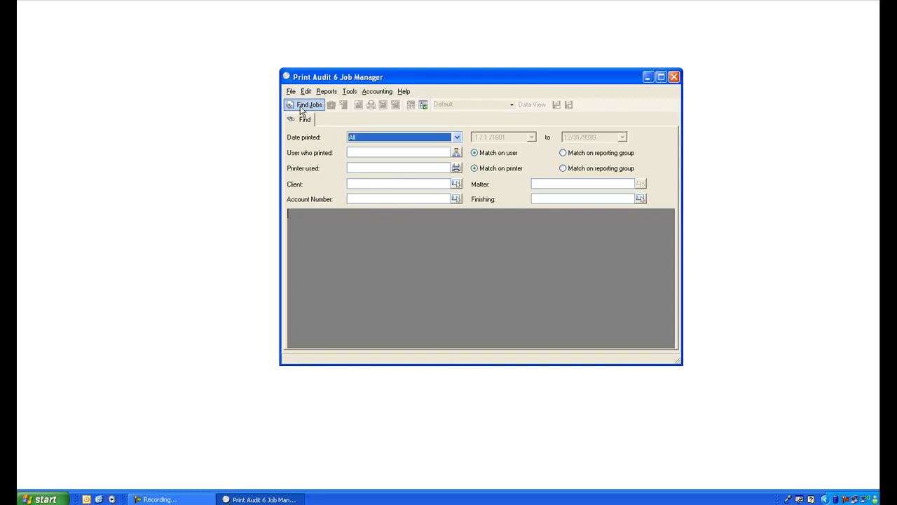
left_click(310, 104)
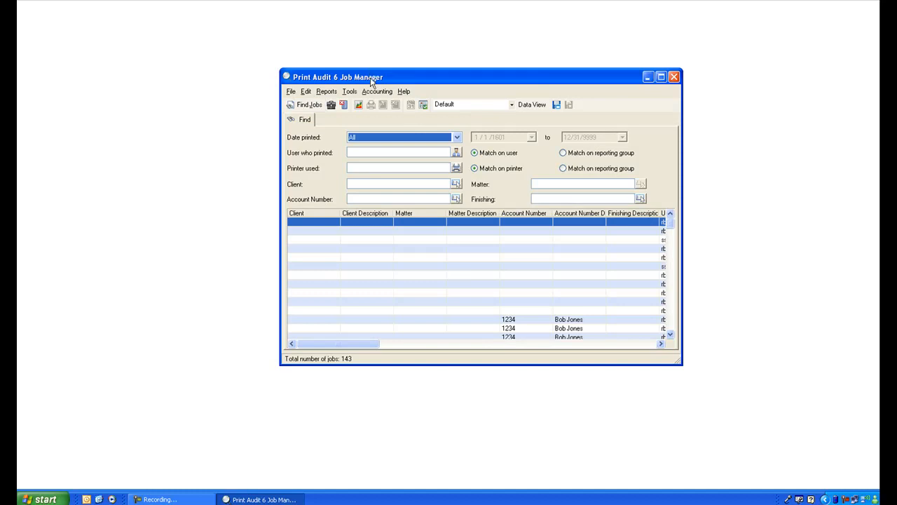
Open Export Jobs and choose Flat File Export with the Standard Billing Export configuration
left_click(377, 91)
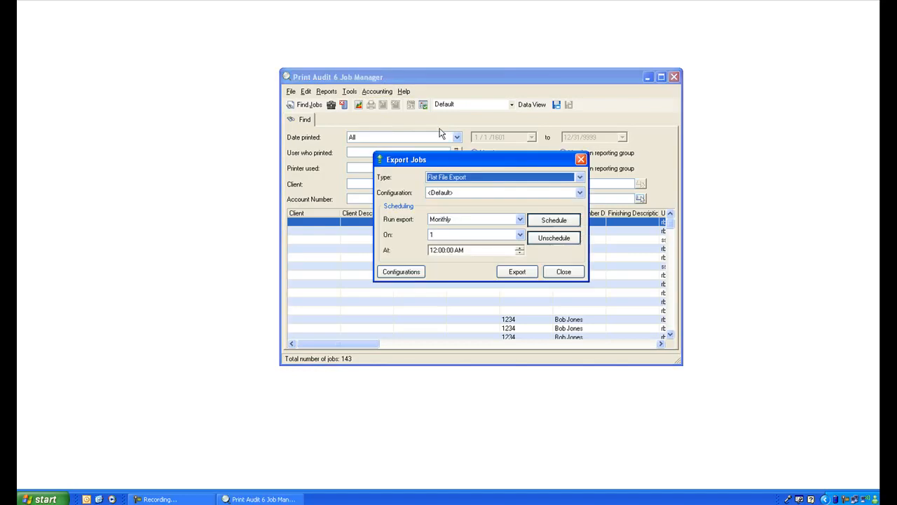
mouse_move(480, 180)
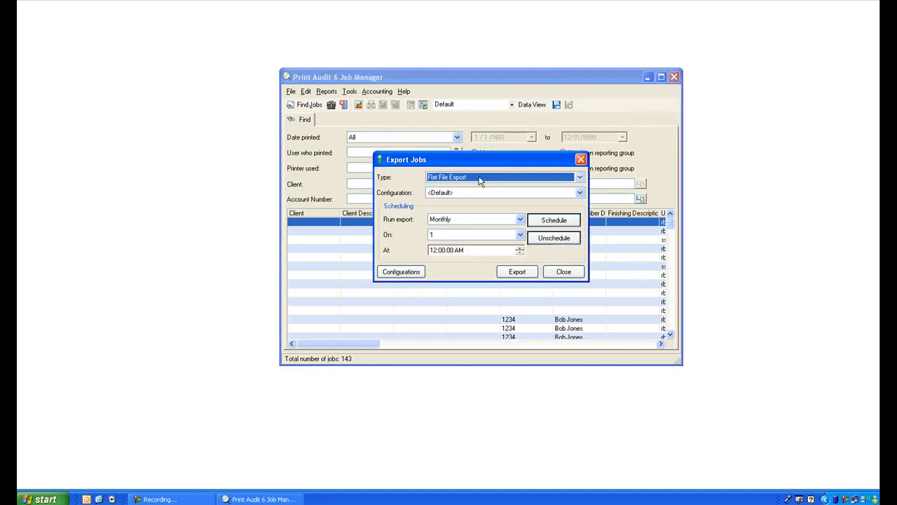
left_click(579, 177)
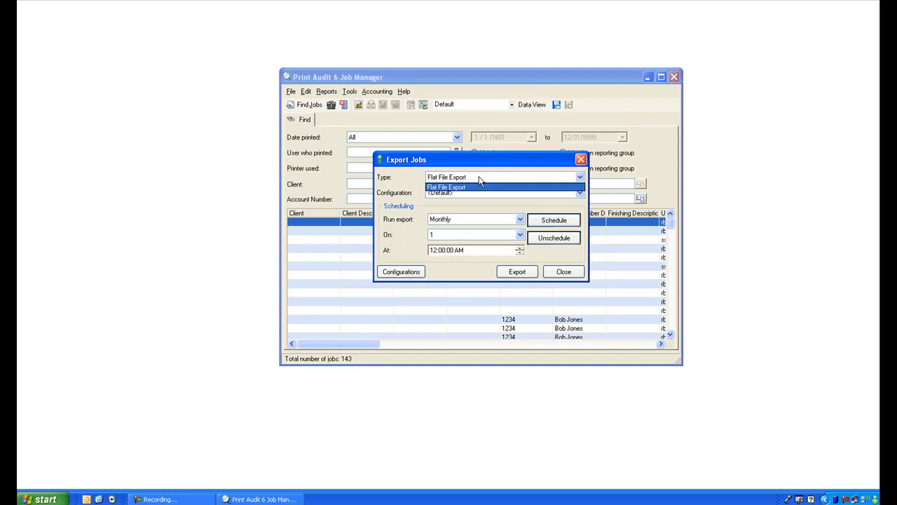
left_click(446, 186)
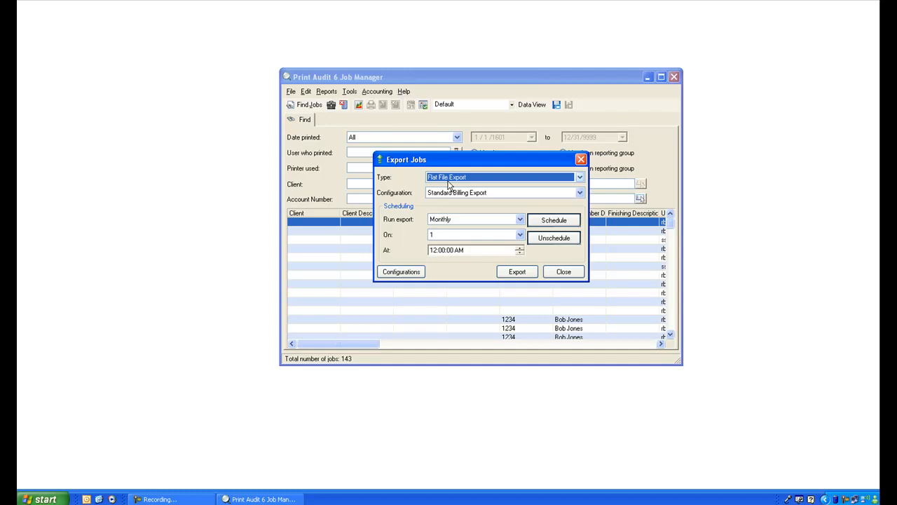
left_click(579, 192)
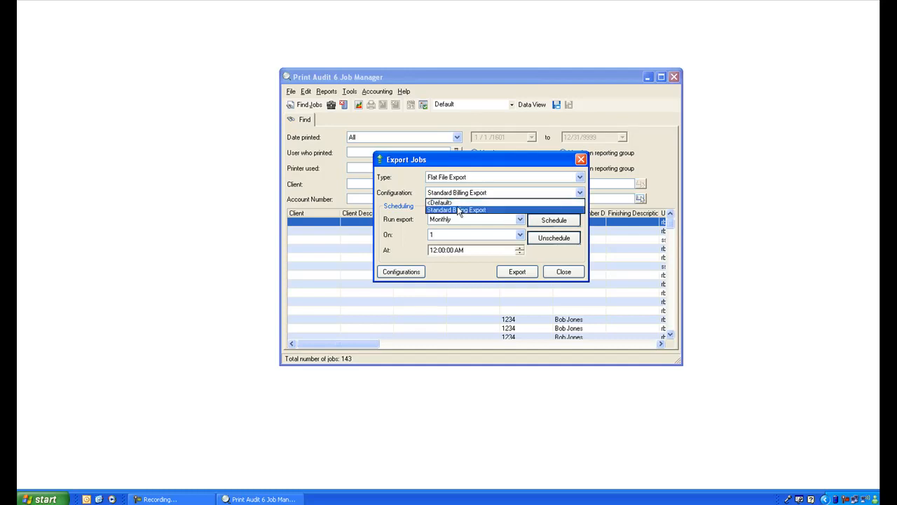
left_click(457, 210)
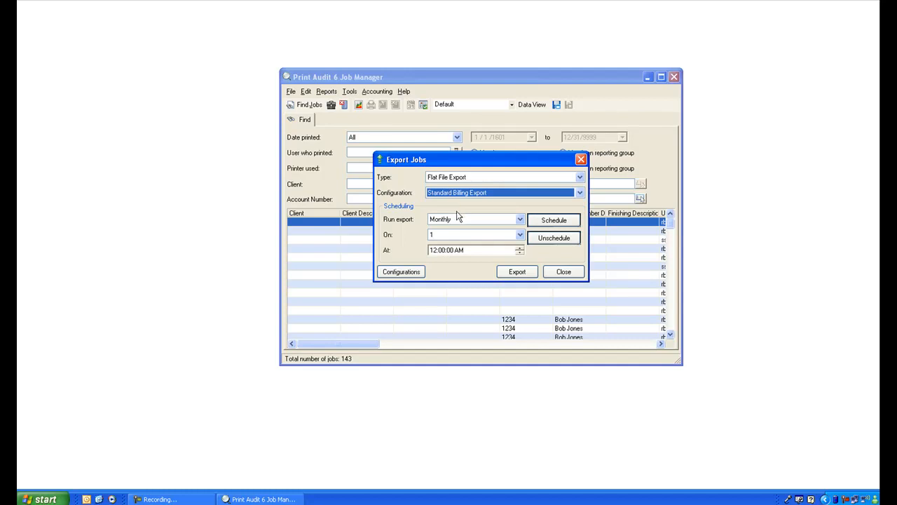
Set Run export to Weekly and On to Monday, keeping 12:00:00 AM
left_click(520, 219)
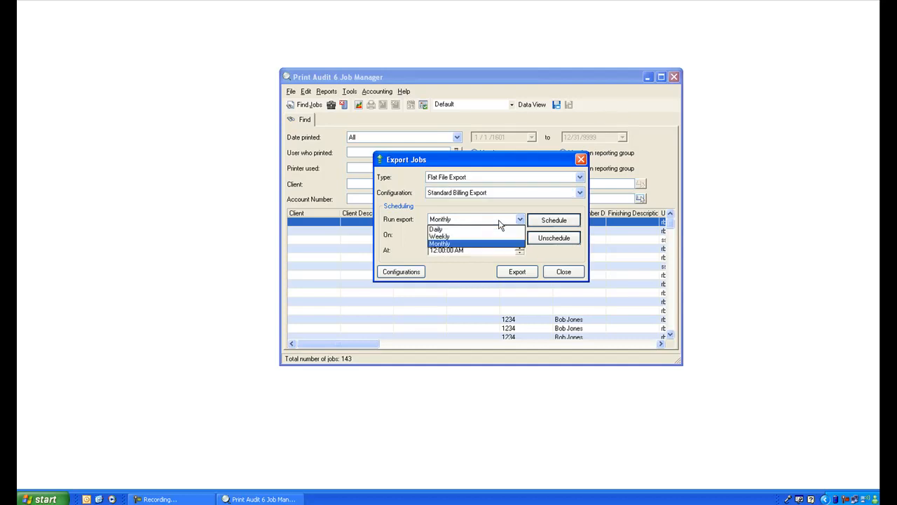
mouse_move(501, 232)
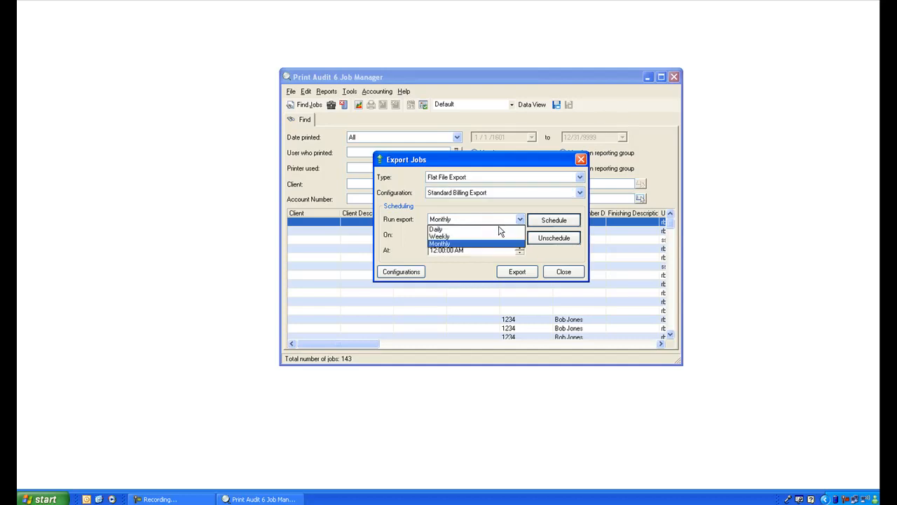
mouse_move(477, 236)
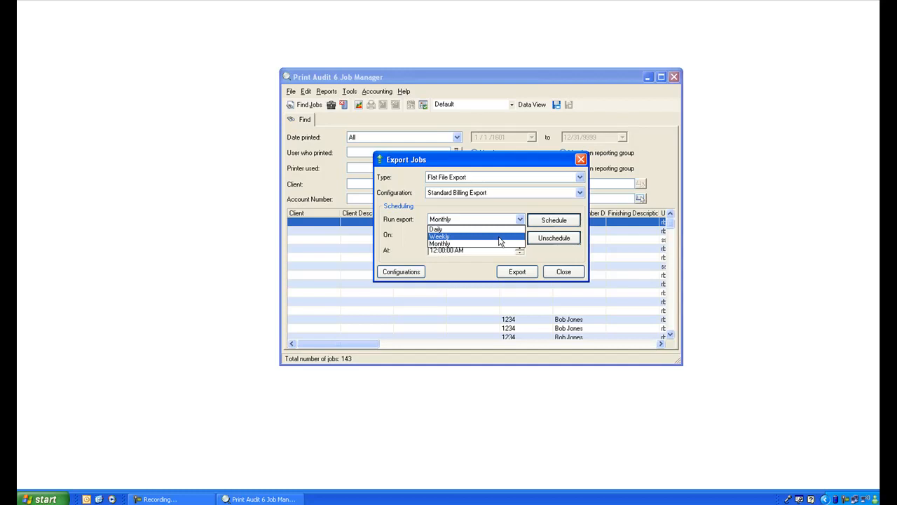
left_click(440, 237)
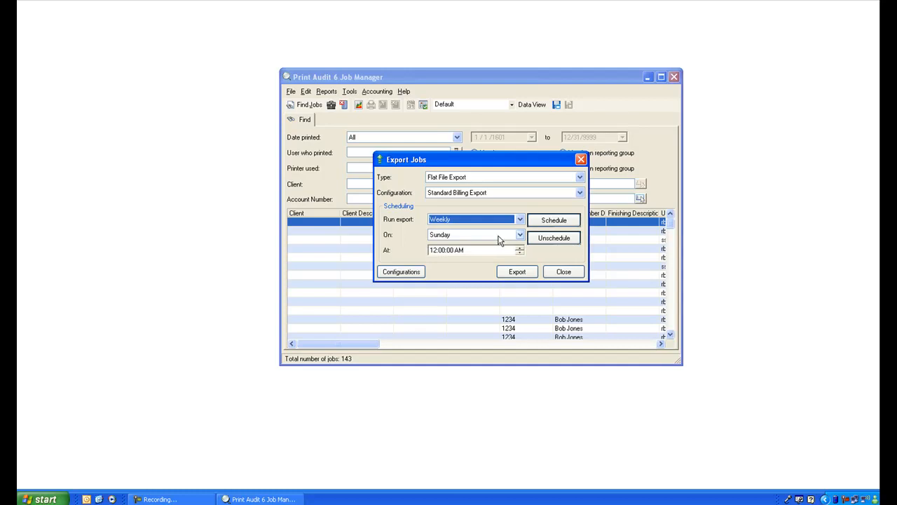
left_click(520, 234)
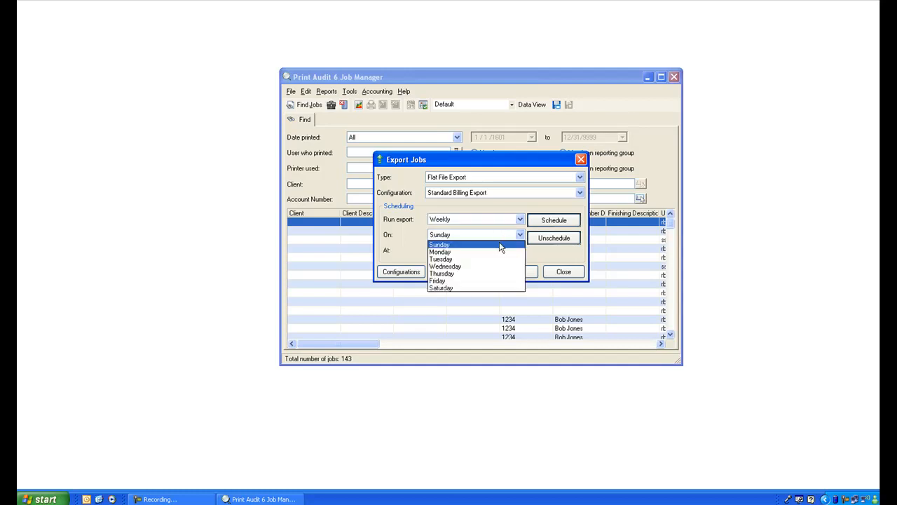
left_click(440, 251)
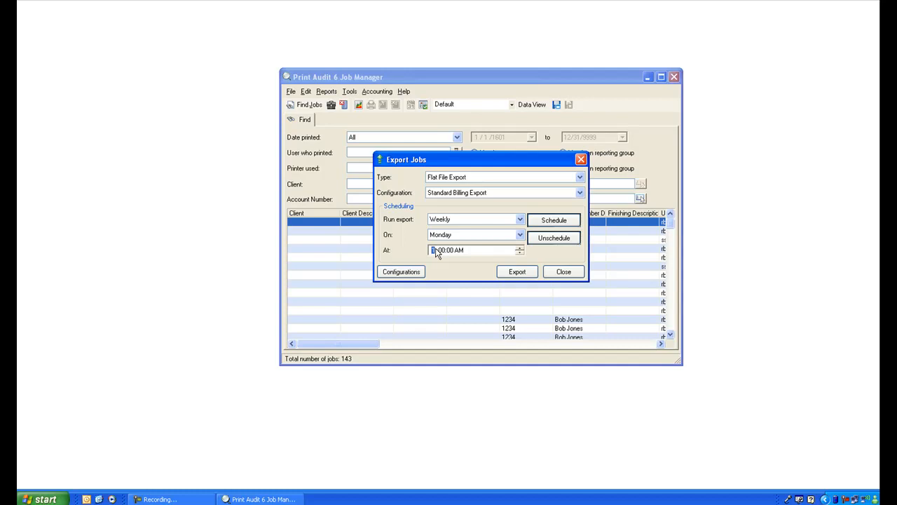
left_click(553, 220)
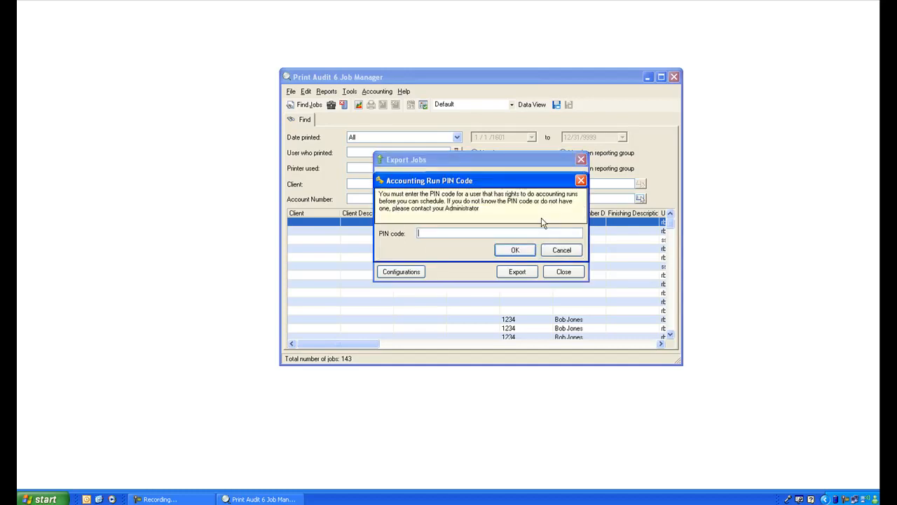
mouse_move(537, 232)
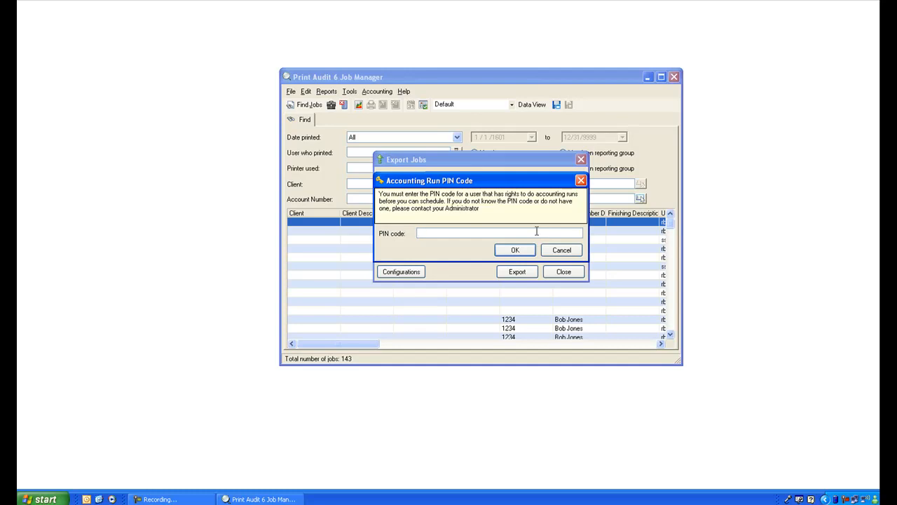
type("789")
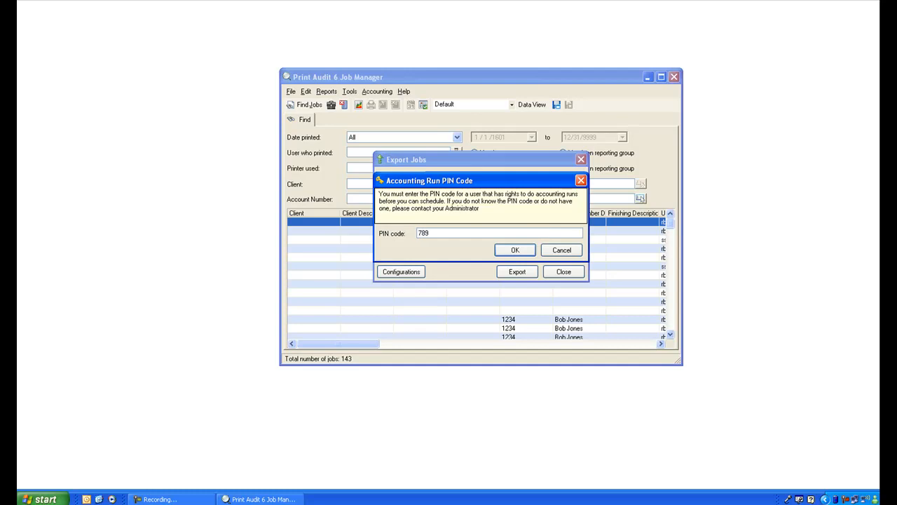